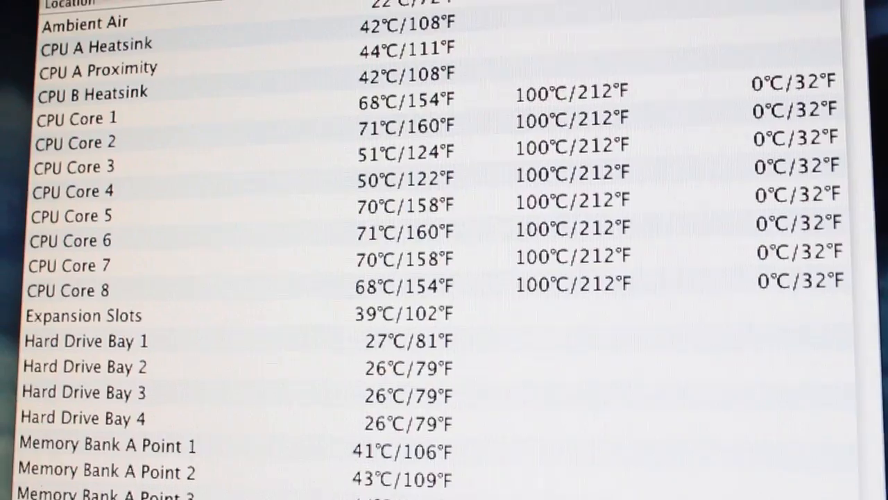
scroll("down", 3)
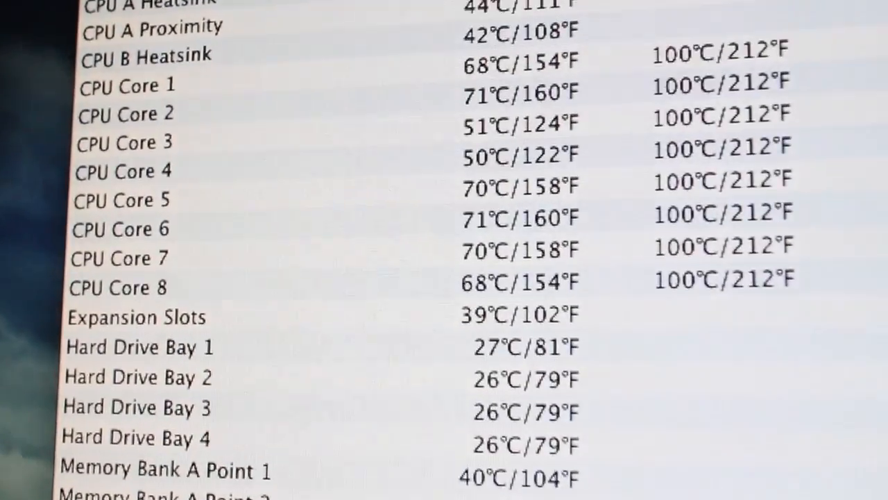